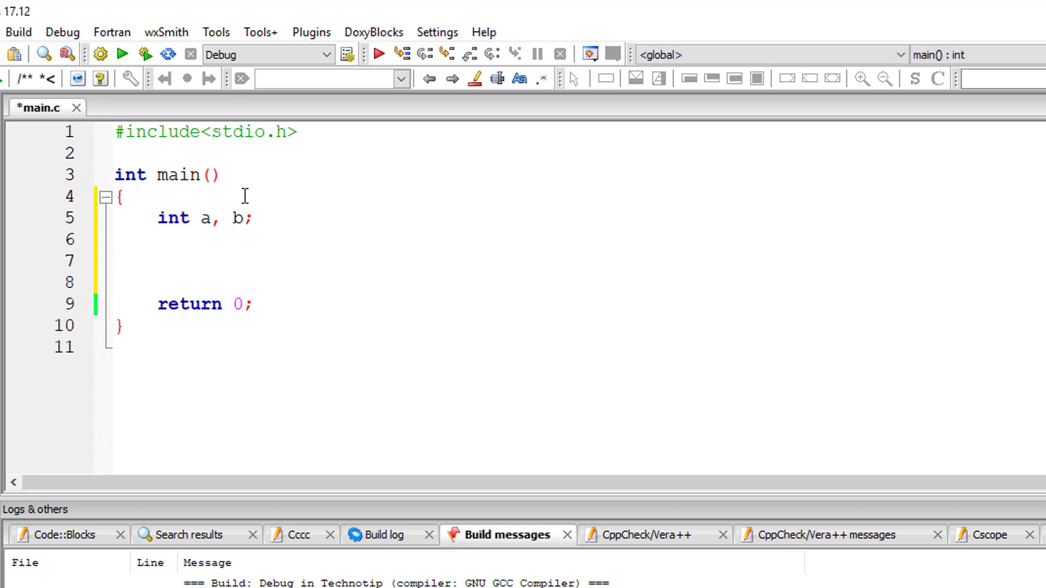
Write the "Enter value for a and b" prompt, scanf("%d%d", &a, &b), and the a/b result printf.
text(printf("Enter ")
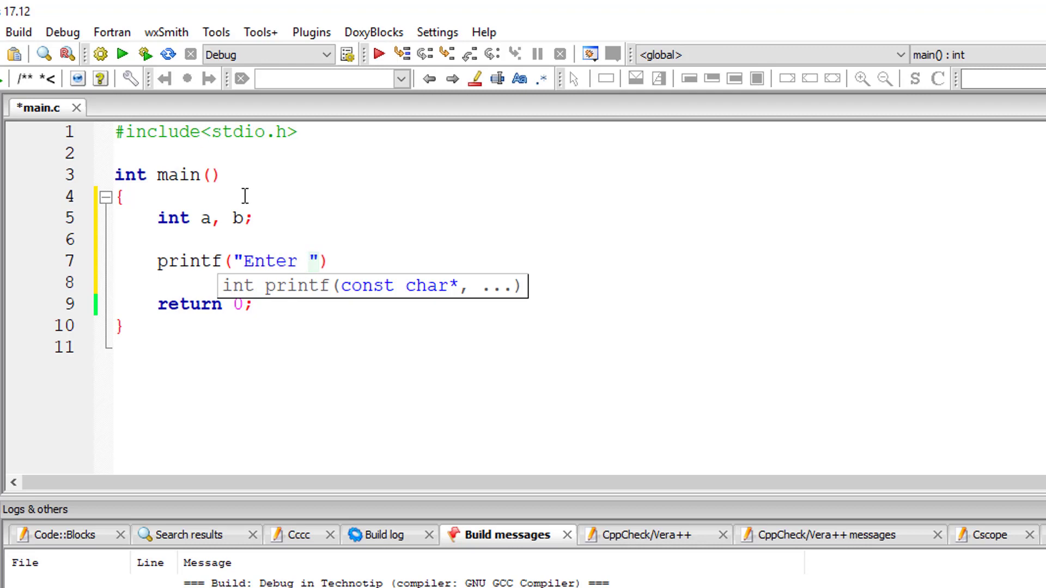
text(value for a and b, for division)
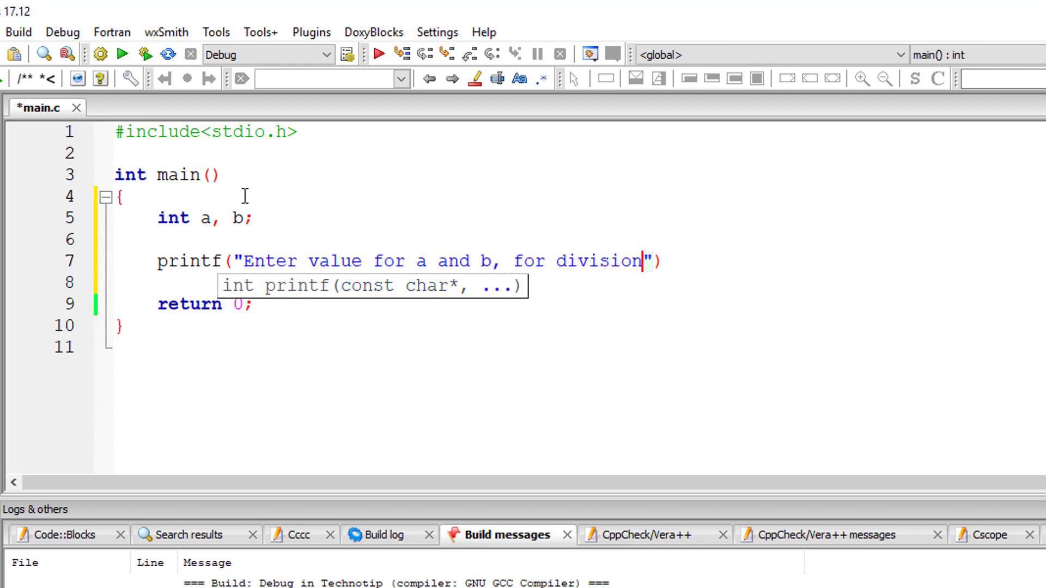
text((a/b))
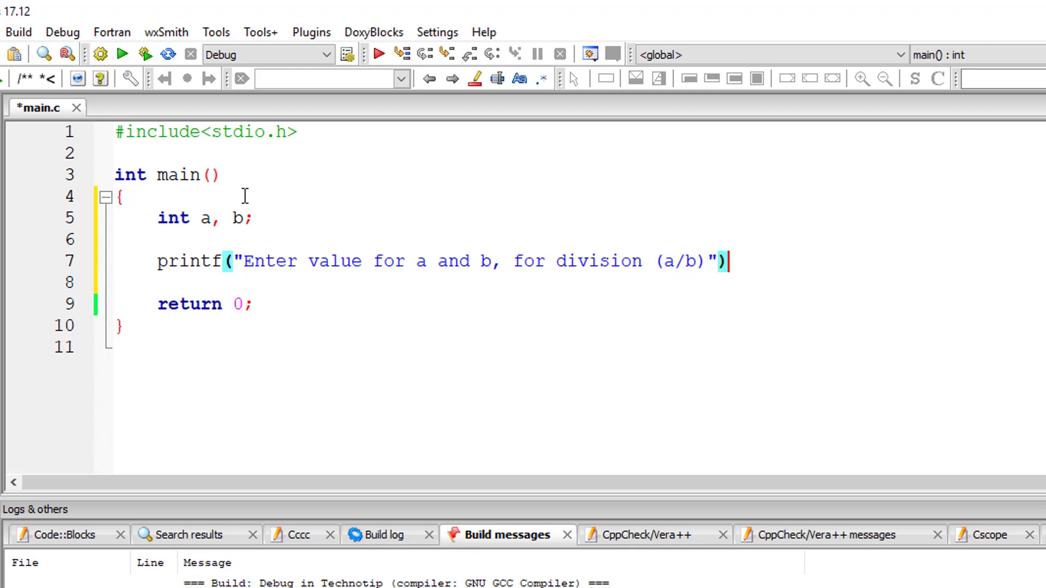
text(;)
click(580, 282)
text(scanf("%d%d)
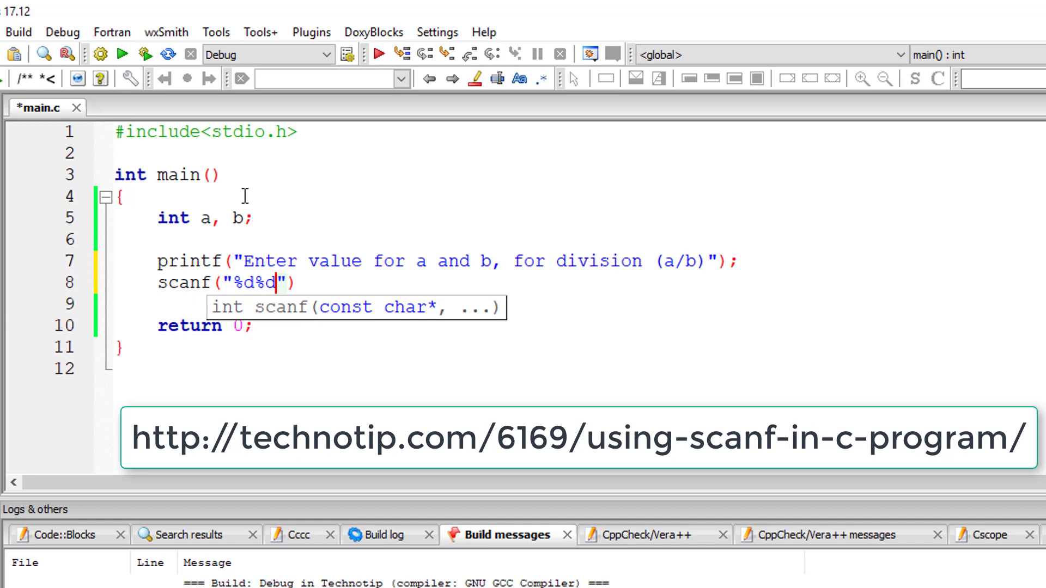
text(, &a, &b)
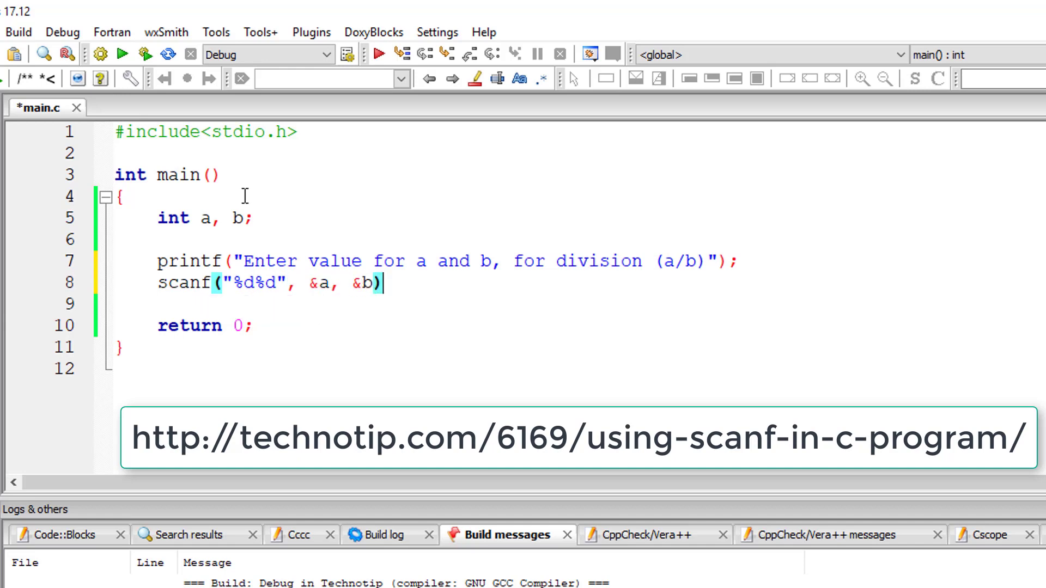
text(printf("Division of %d and %d a)
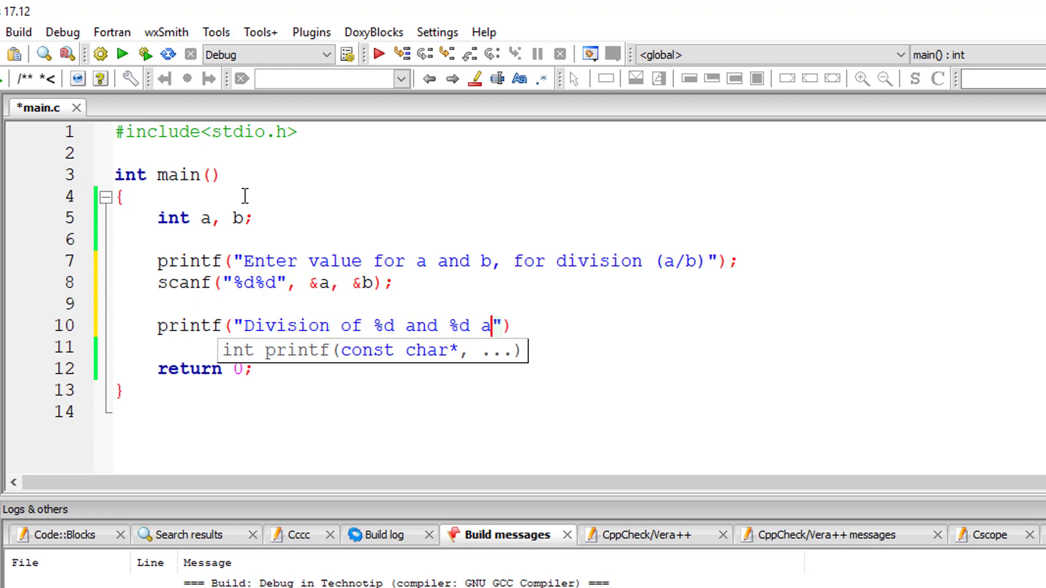
text(is %d\n", a, b,)
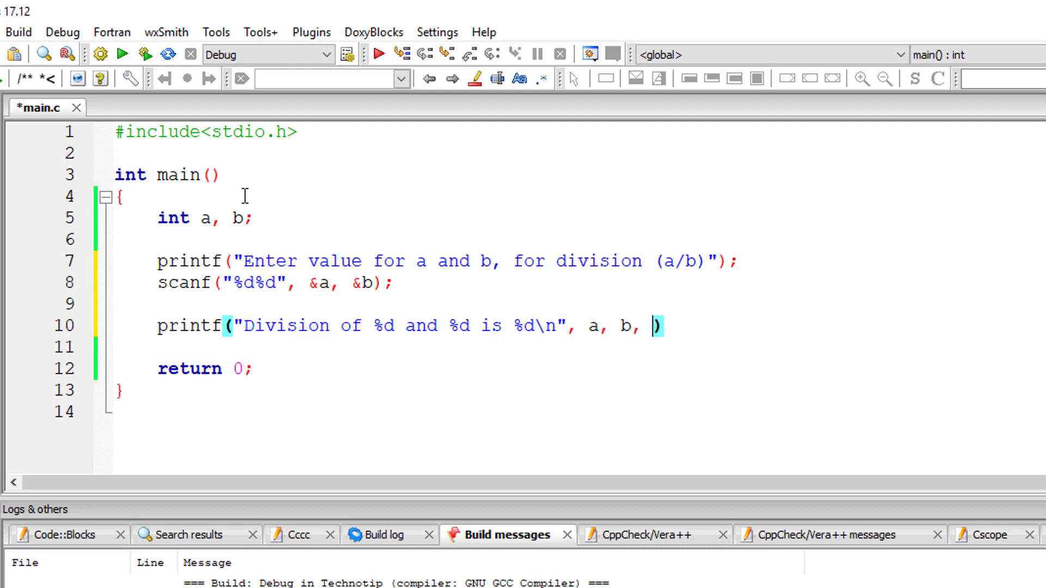
text(a/b;)
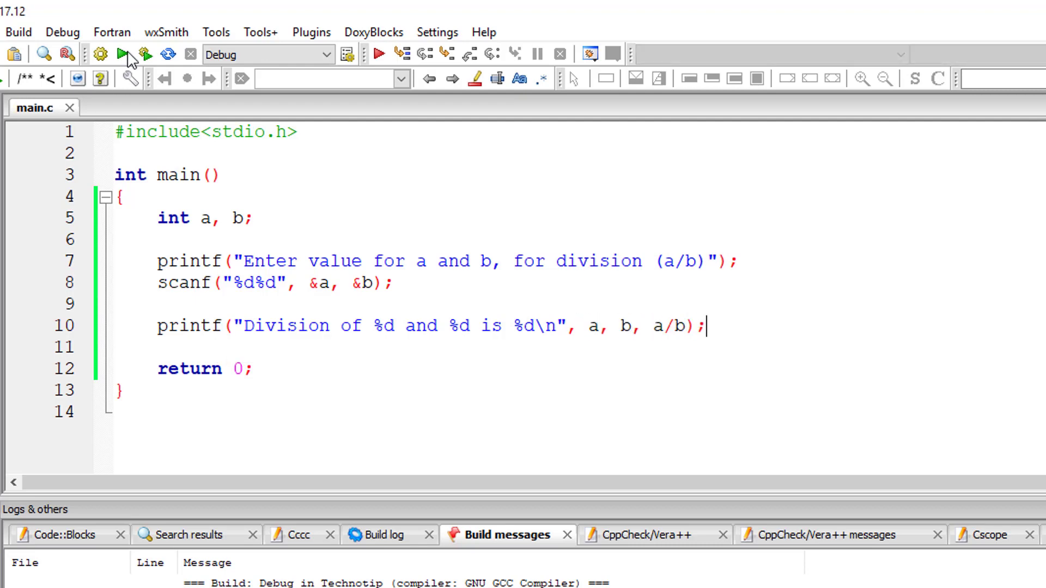
Run the division program and enter 10 5 in the console.
click(19, 32)
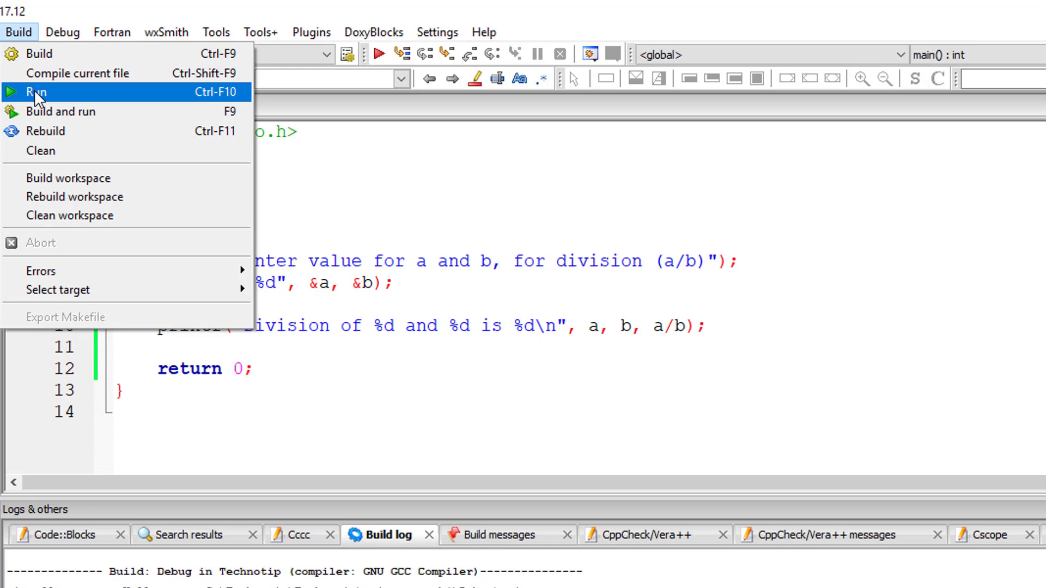
click(35, 92)
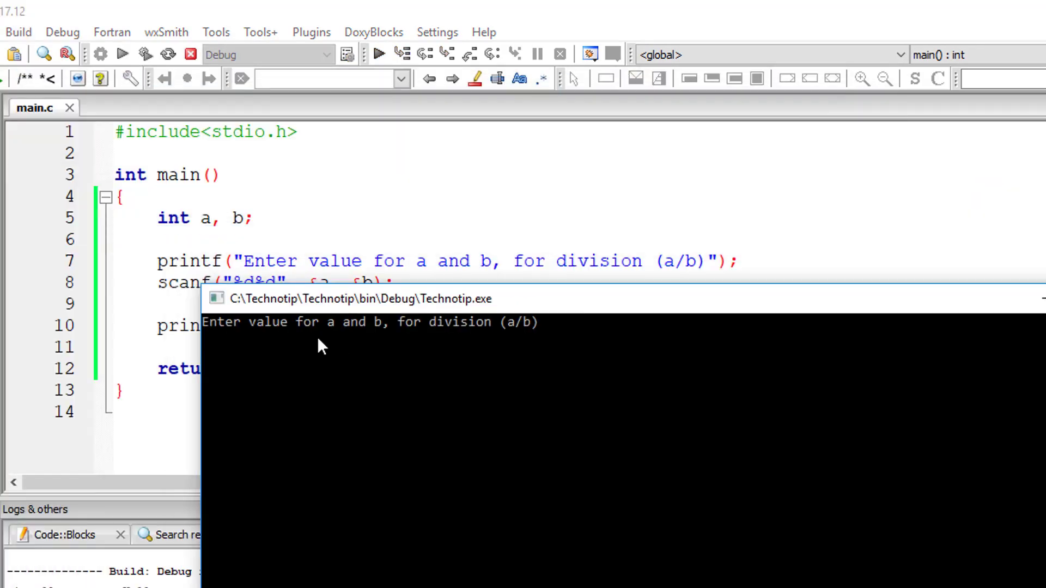
text(10 5)
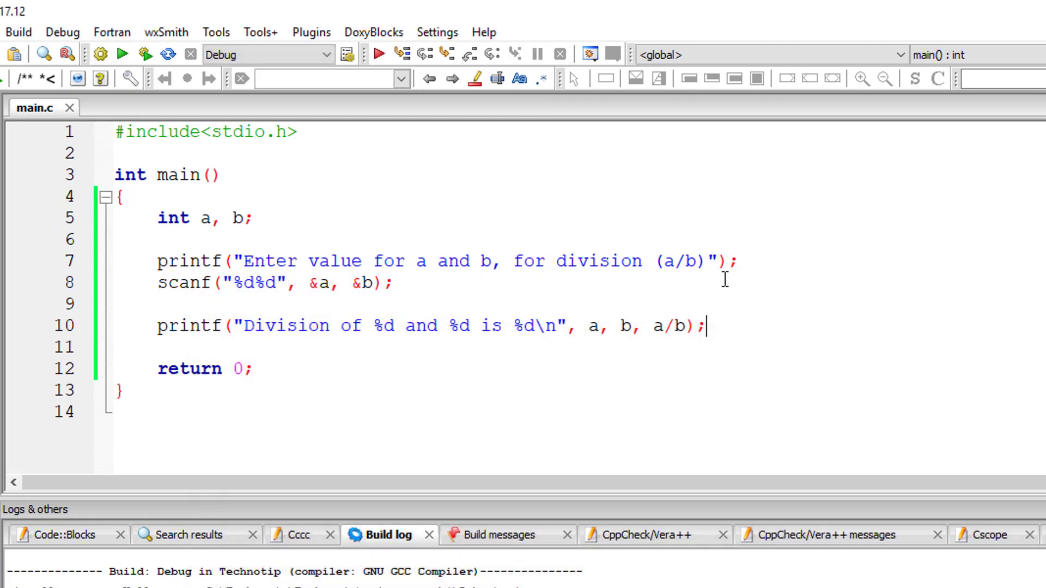
Add \n to the prompt string and rebuild the program.
text(\n)
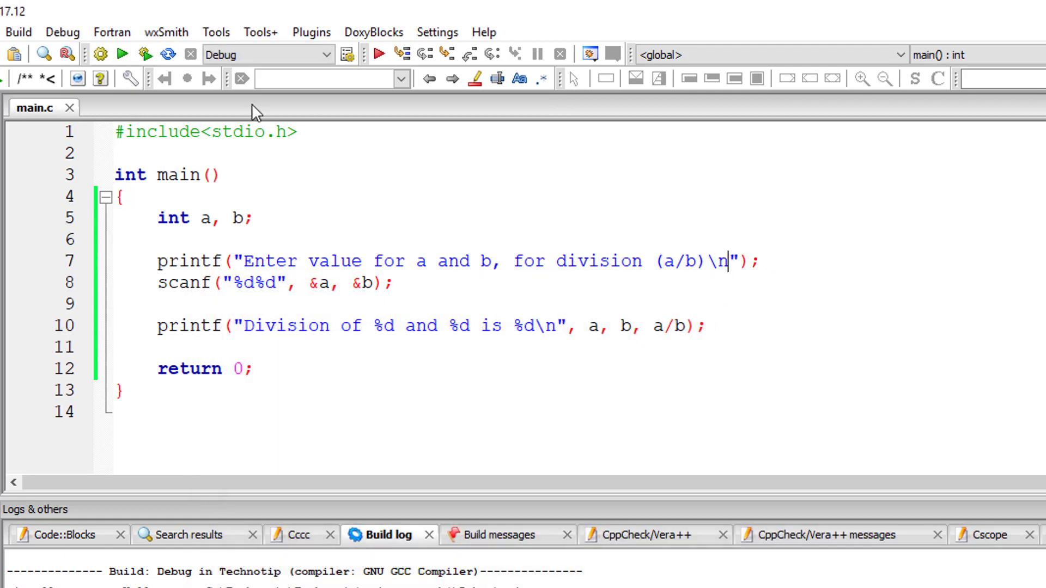
click(122, 55)
text(0)
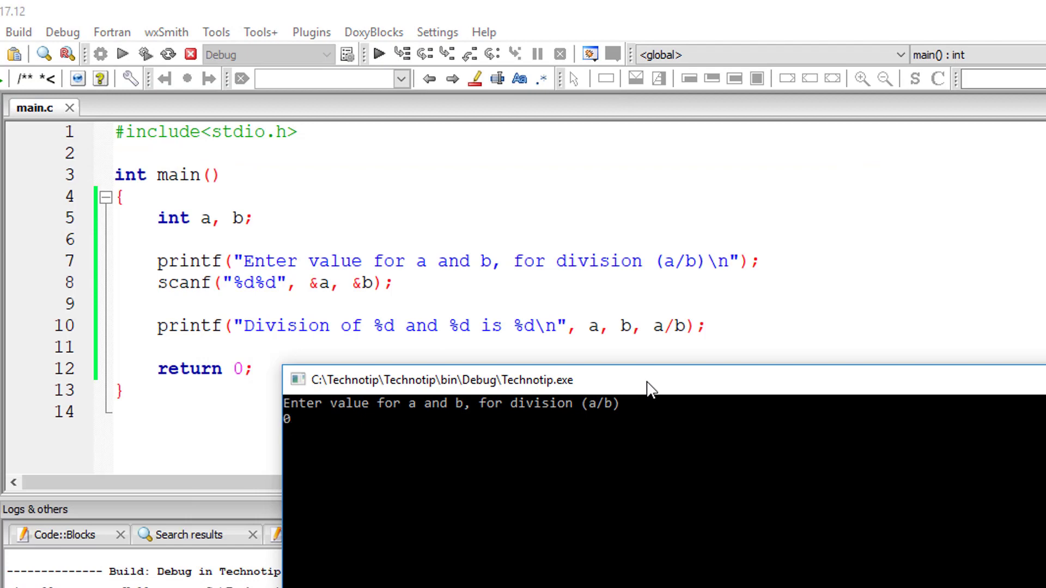
click(19, 32)
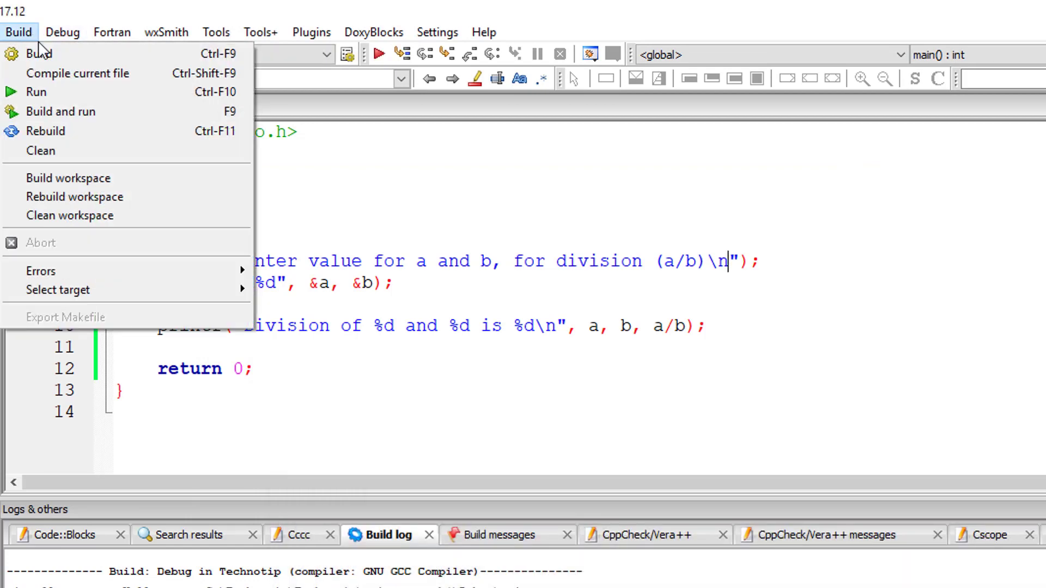
click(60, 112)
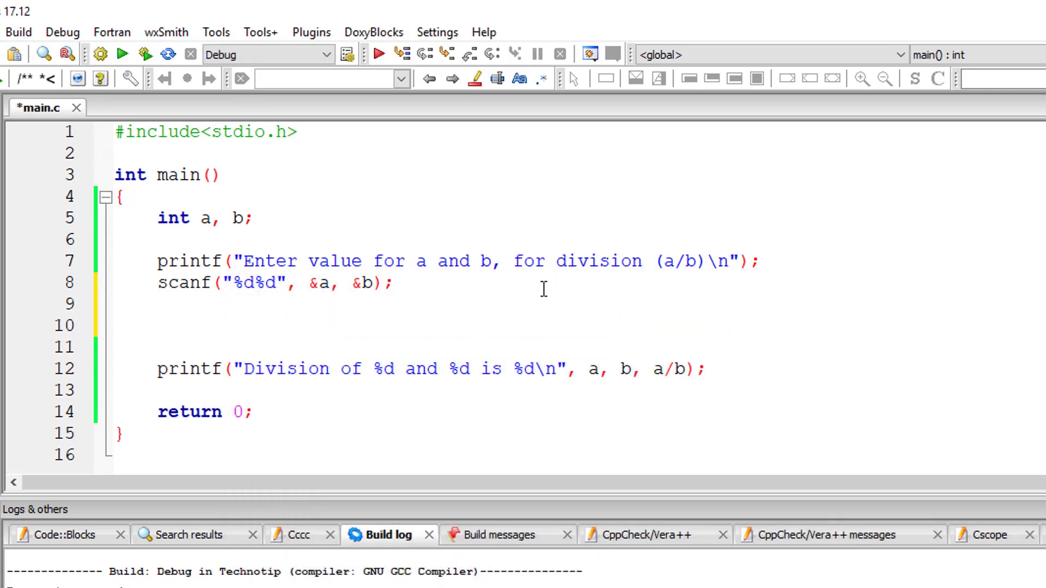
Guard the division with if( b != 0 ) and print "You can't divide a number by 0" when b is zero.
text(if( ))
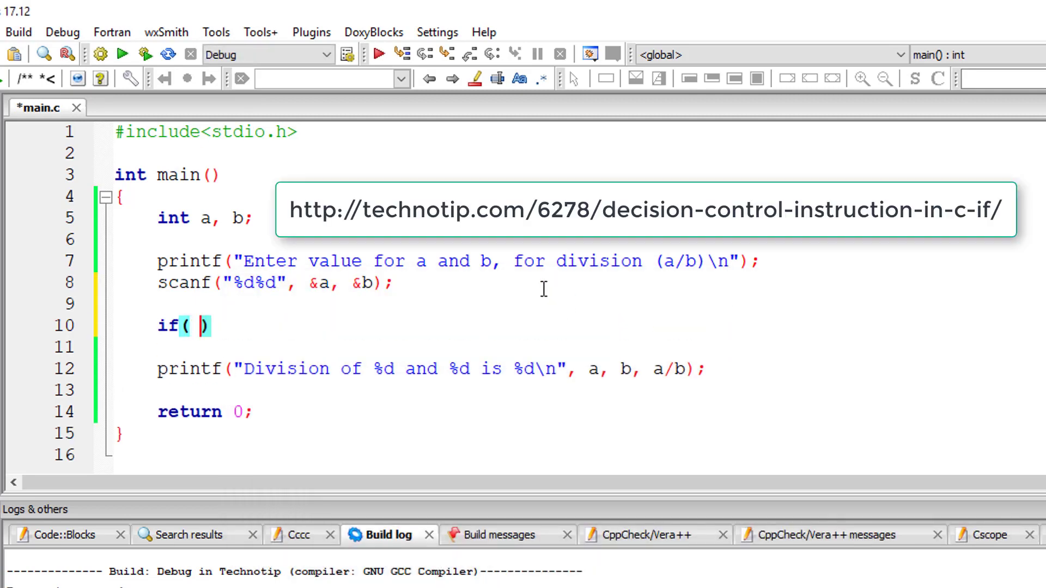
text(b != 0)
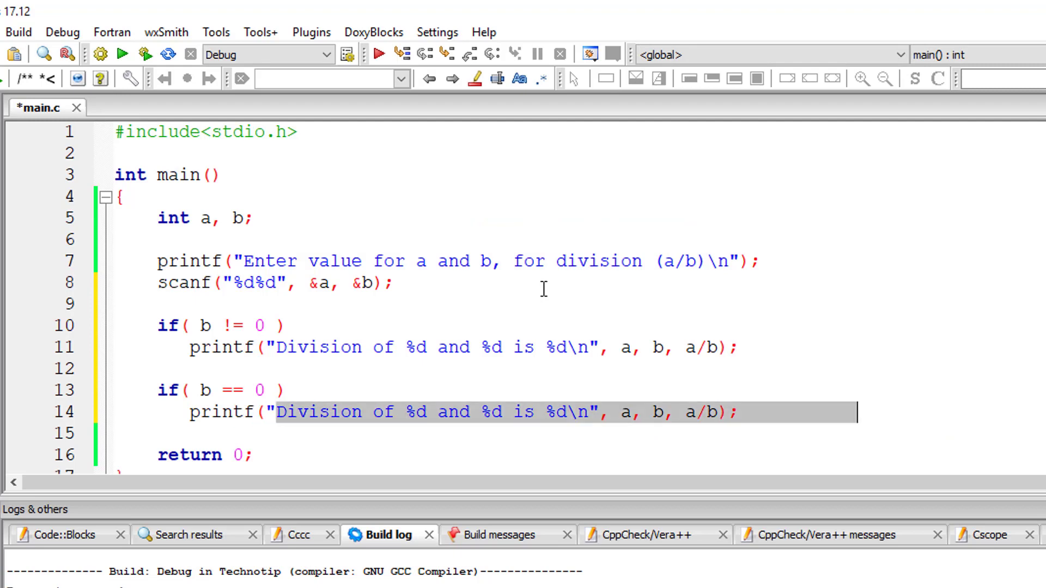
text(You ca);)
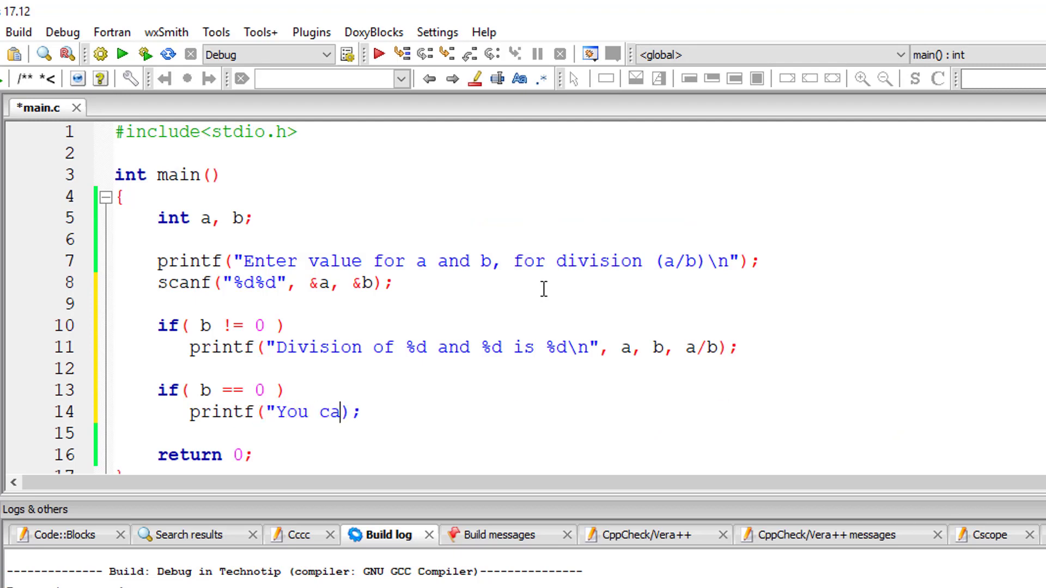
text(n't divide a number)
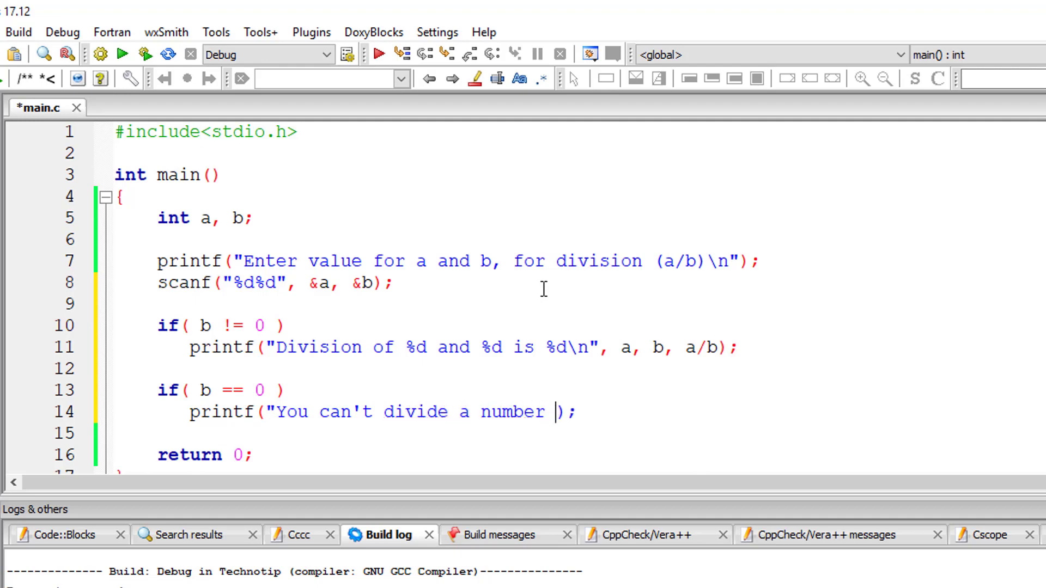
text(by 0\n")
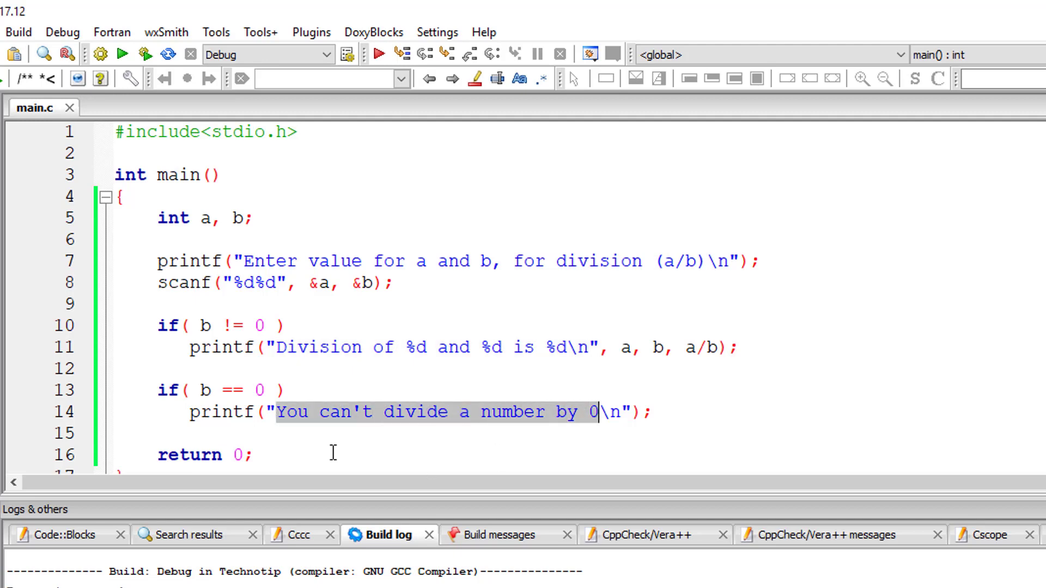
Build and run the updated program, entering 10 as the first value.
click(20, 31)
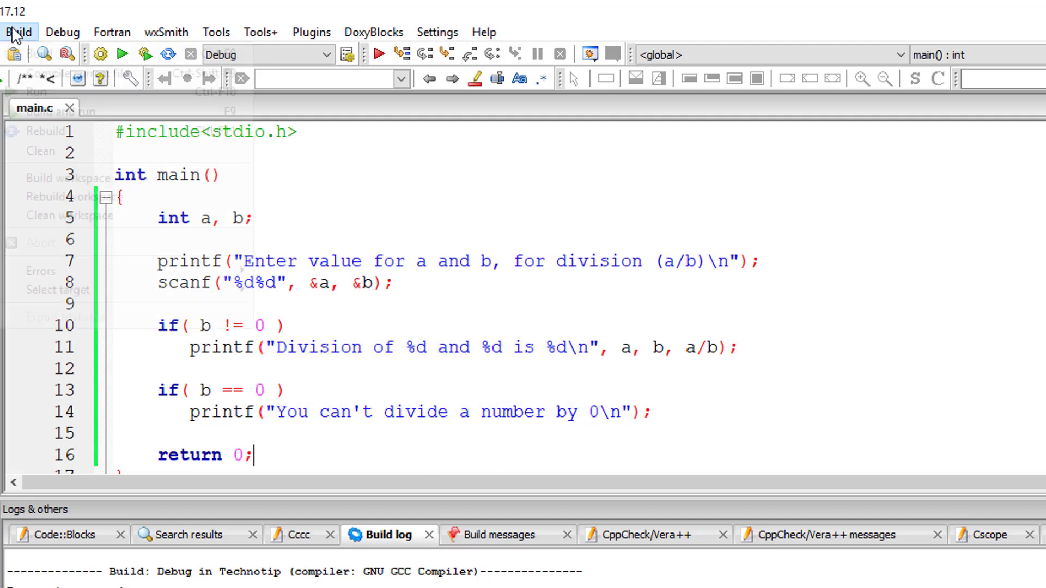
click(142, 55)
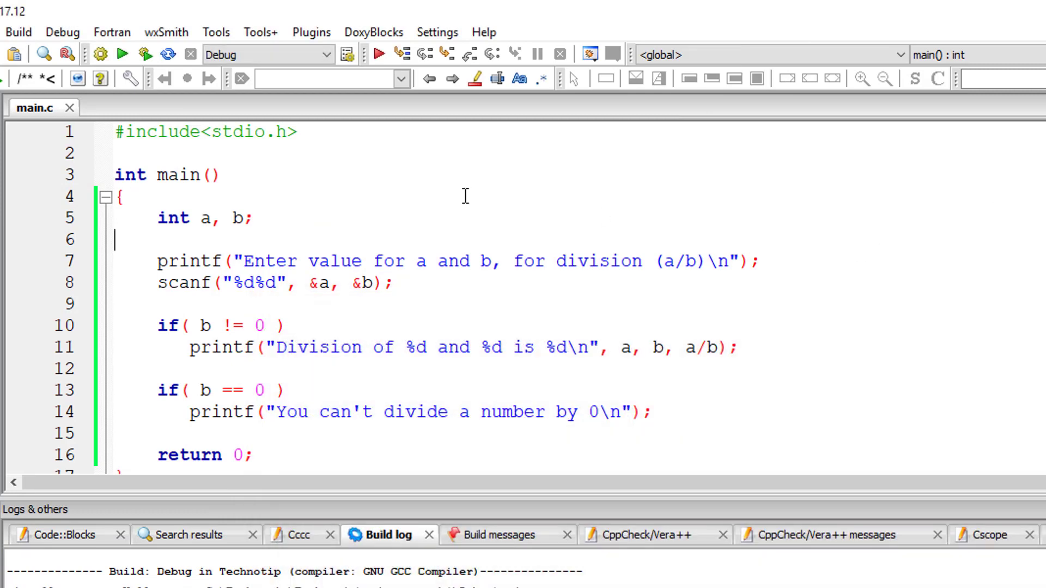
click(40, 64)
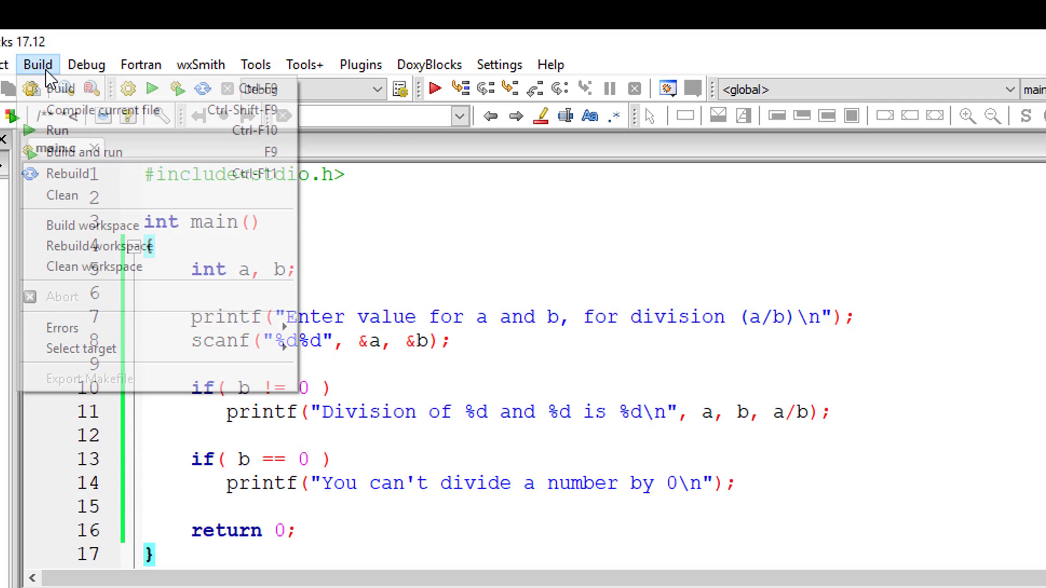
click(83, 152)
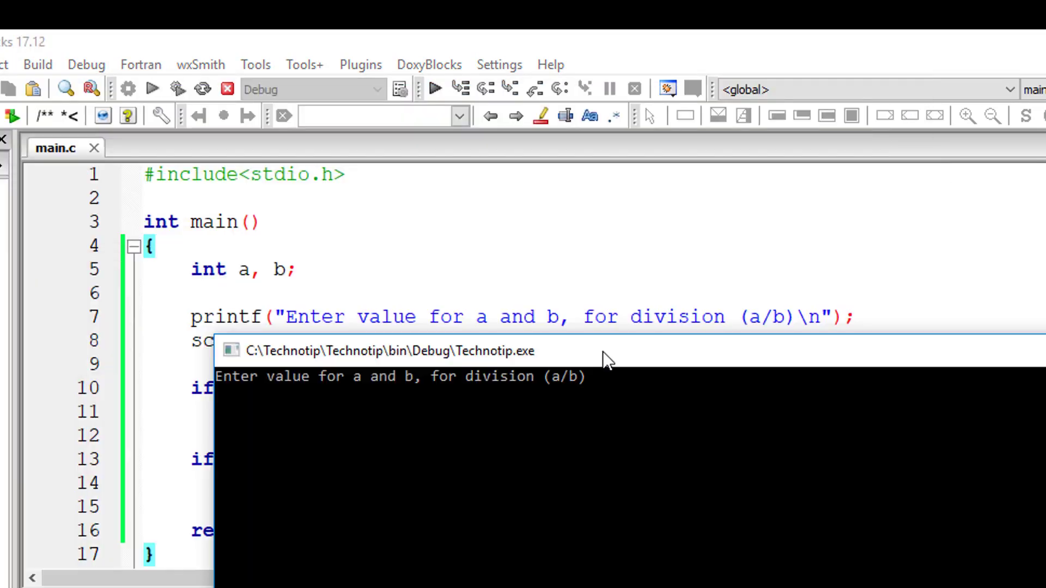
text(10)
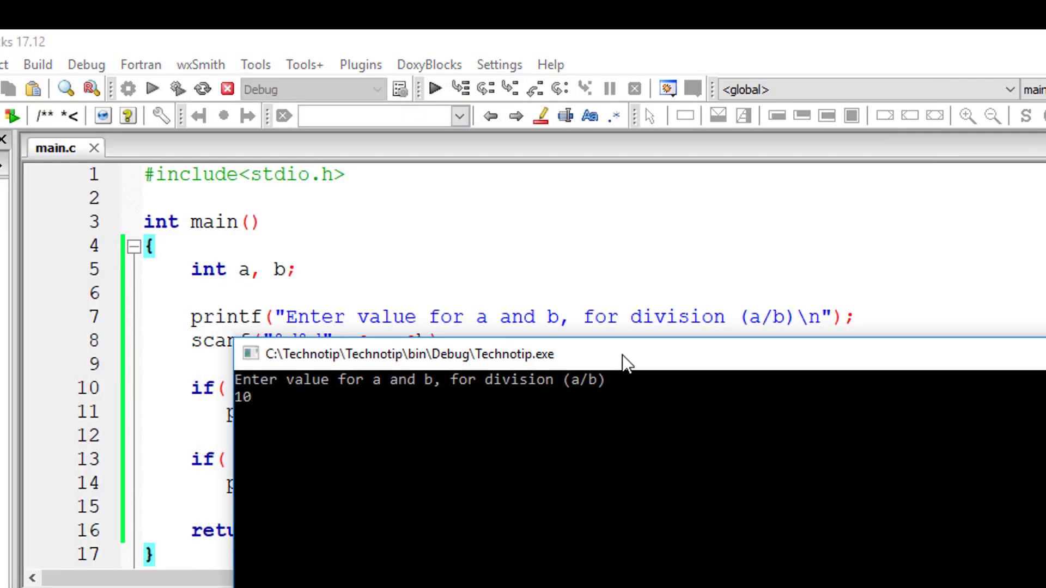